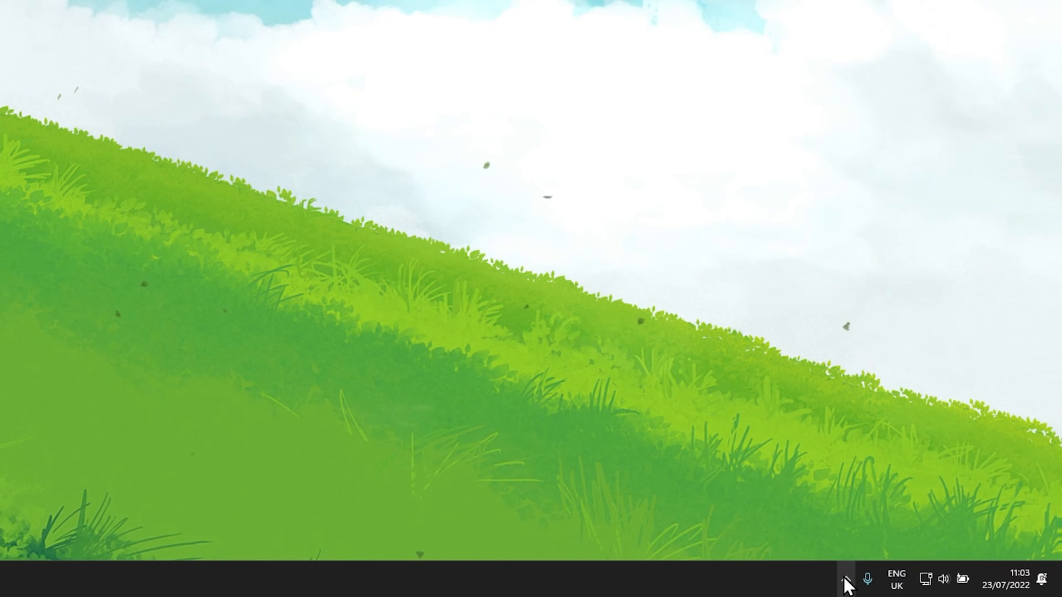
Exit the background Chrome app from its tray icon menu so Chrome quits completely
{"action": "left_click", "coordinate": [848, 582]}
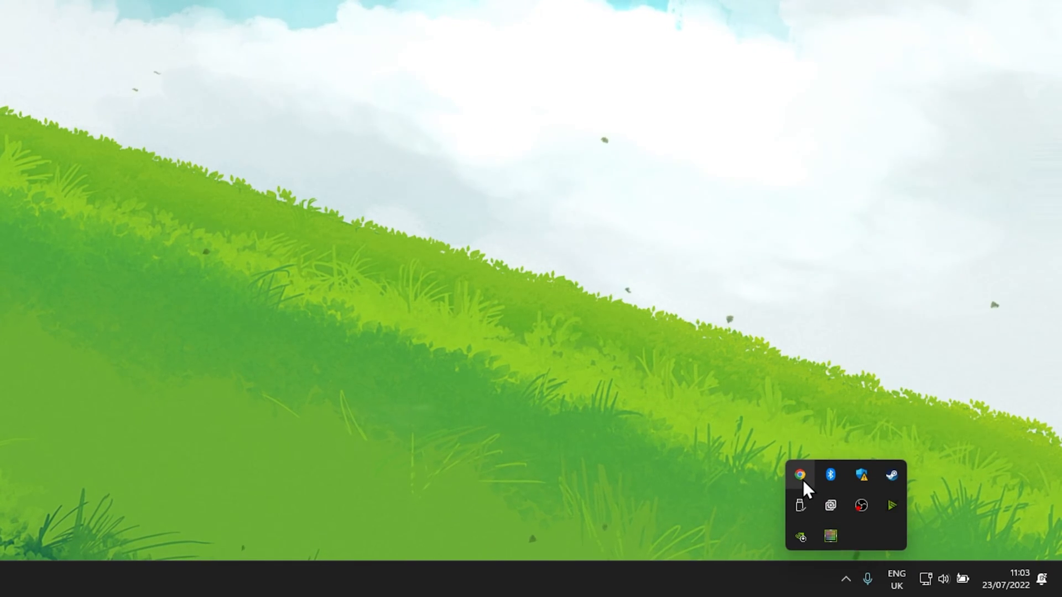
{"action": "right_click", "coordinate": [800, 474]}
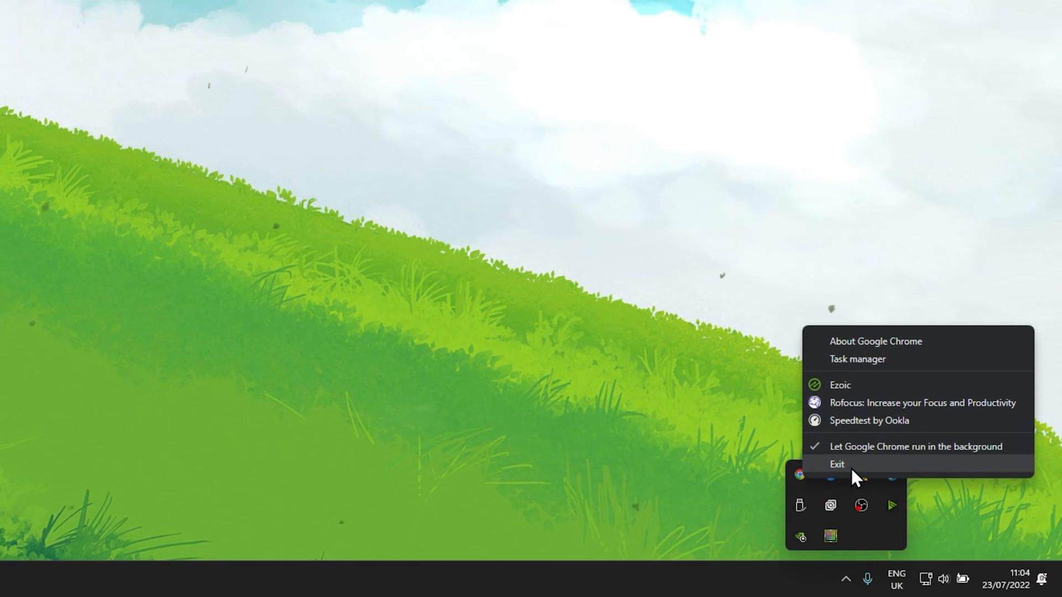
{"action": "left_click", "coordinate": [837, 464]}
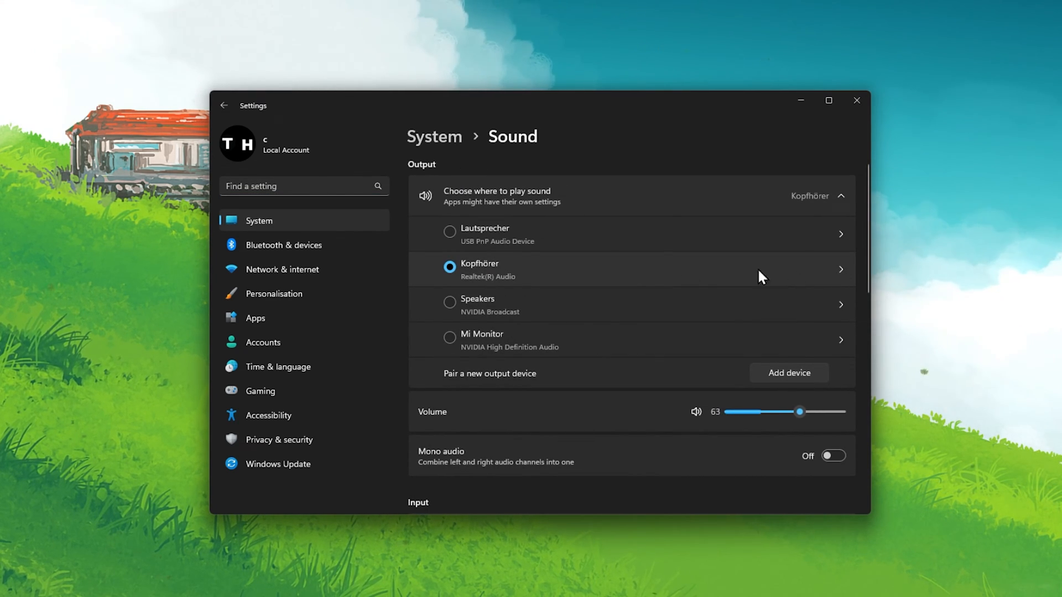
{"action": "mouse_move", "coordinate": [677, 276]}
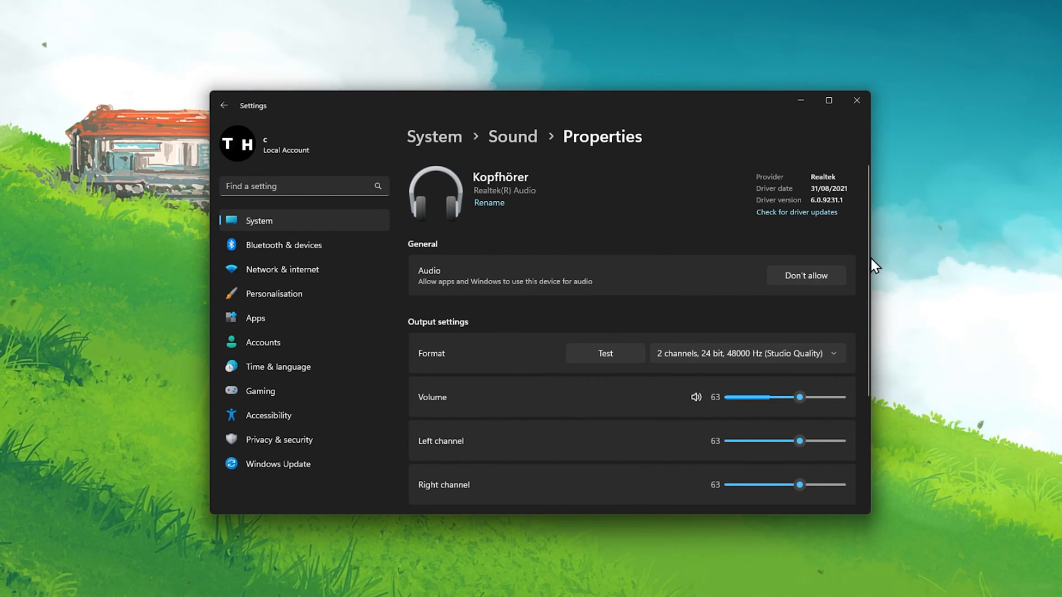
Keep Kopfhörer format at 24 bit 48000 Hz (Studio Quality) and audio enhancements Off
{"action": "scroll", "scroll_direction": "down", "scroll_amount": 3}
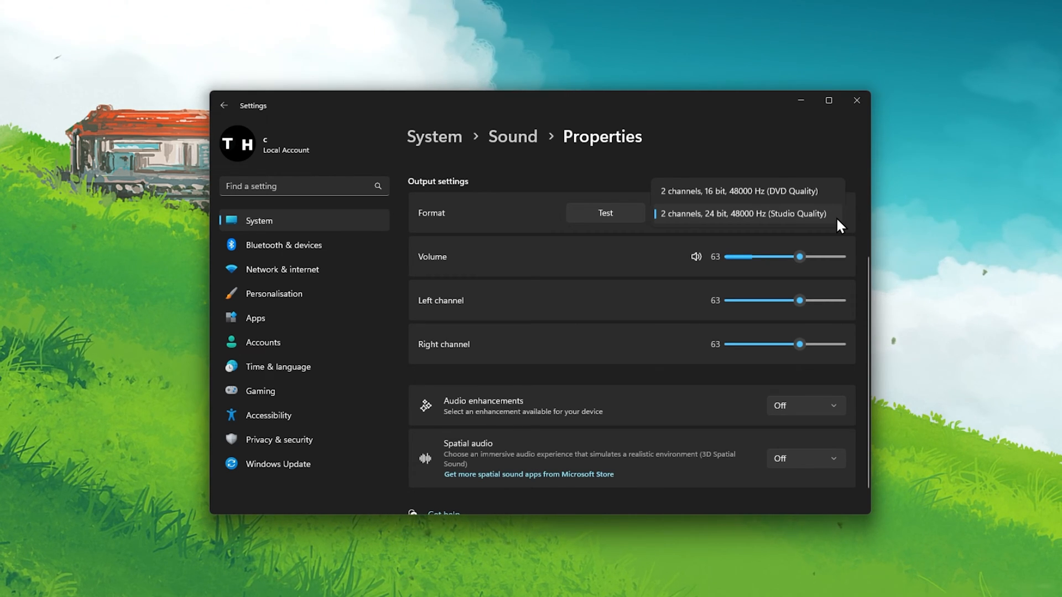
{"action": "left_click", "coordinate": [743, 214]}
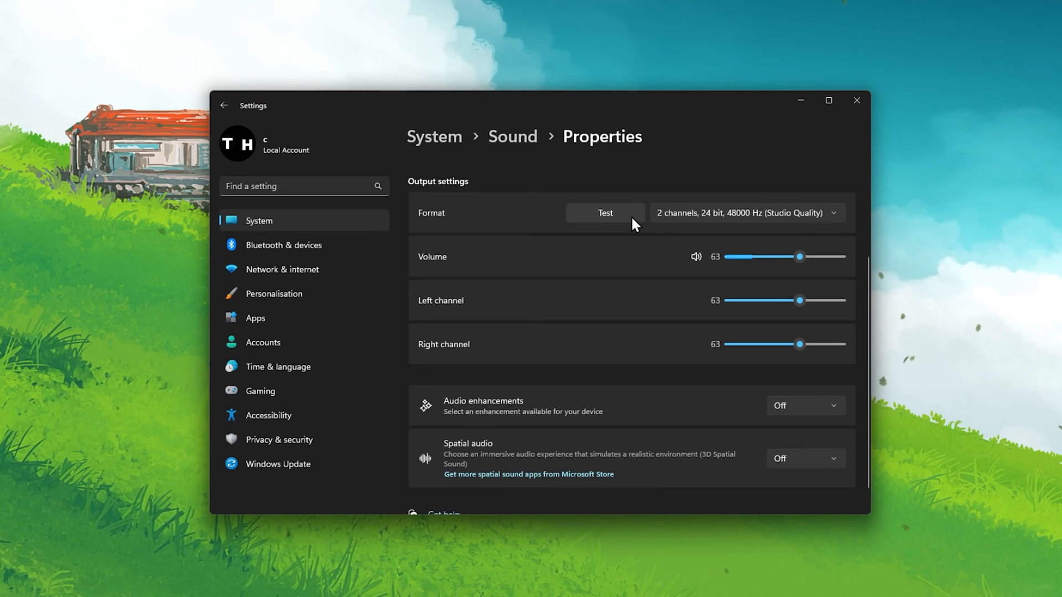
{"action": "mouse_move", "coordinate": [649, 355]}
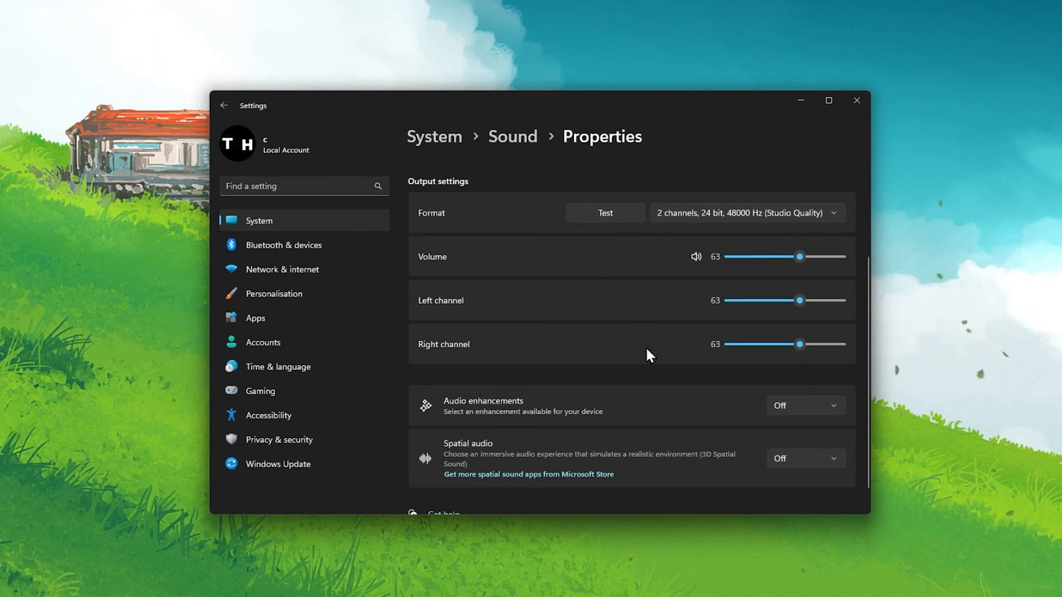
{"action": "left_click", "coordinate": [806, 405]}
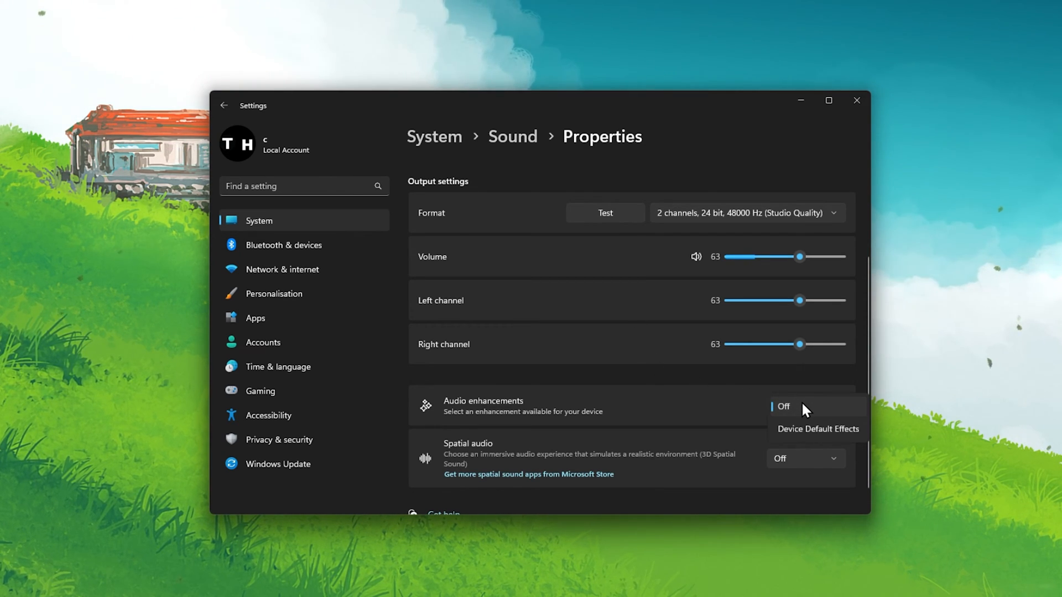
{"action": "left_click", "coordinate": [783, 407]}
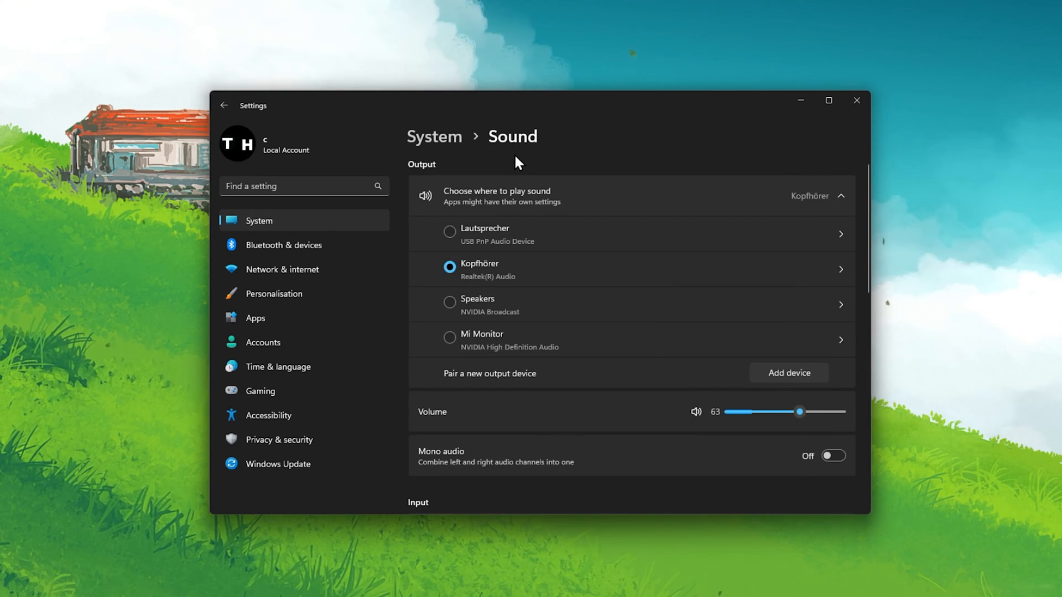
{"action": "mouse_move", "coordinate": [843, 312]}
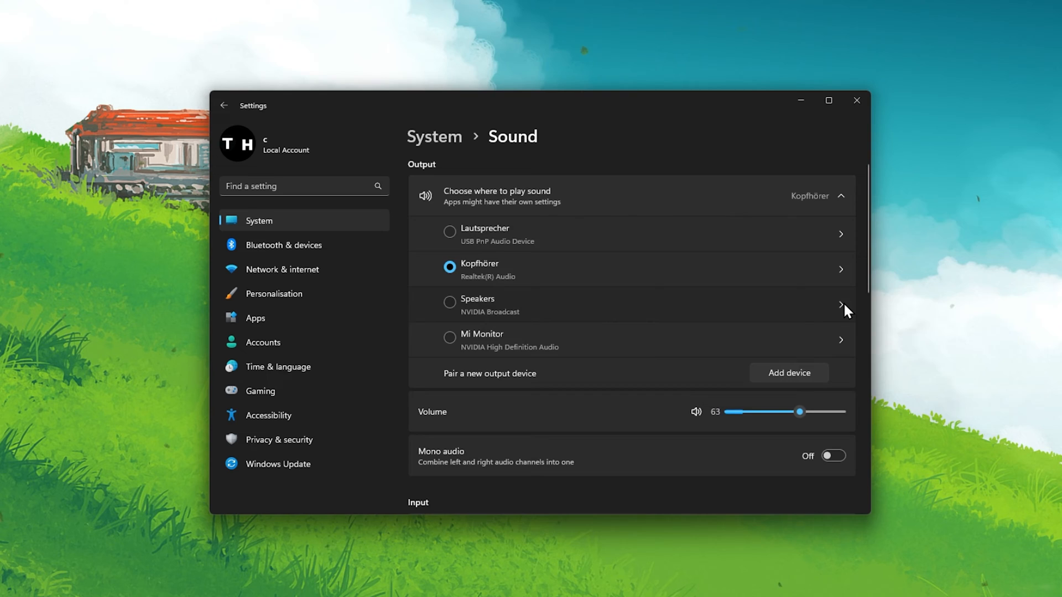
Set Speakers (NVIDIA Broadcast) to Don't allow so they drop from the output devices
{"action": "left_click", "coordinate": [840, 305]}
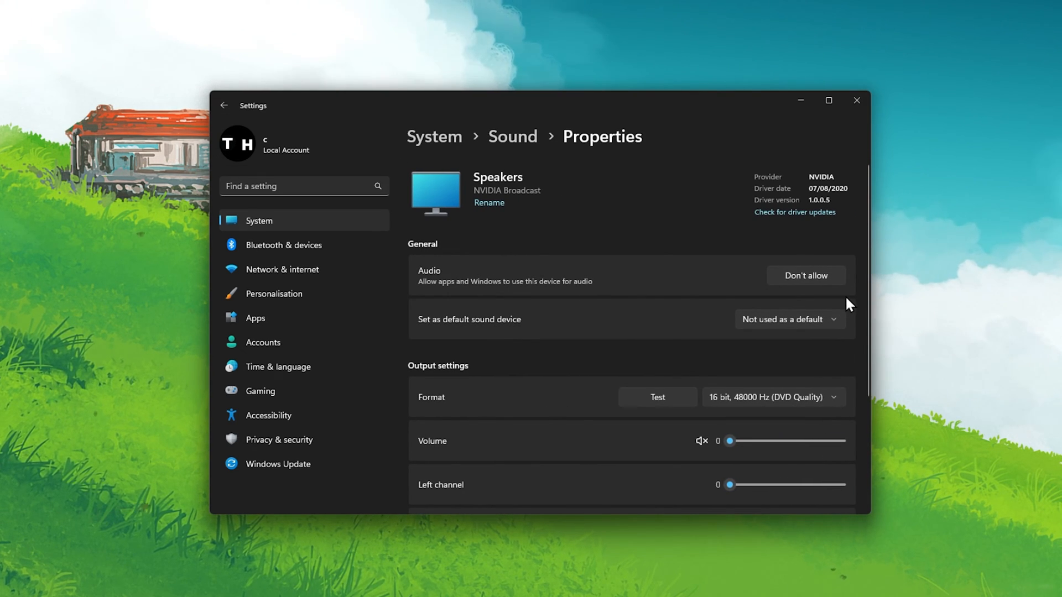
{"action": "left_click", "coordinate": [806, 275]}
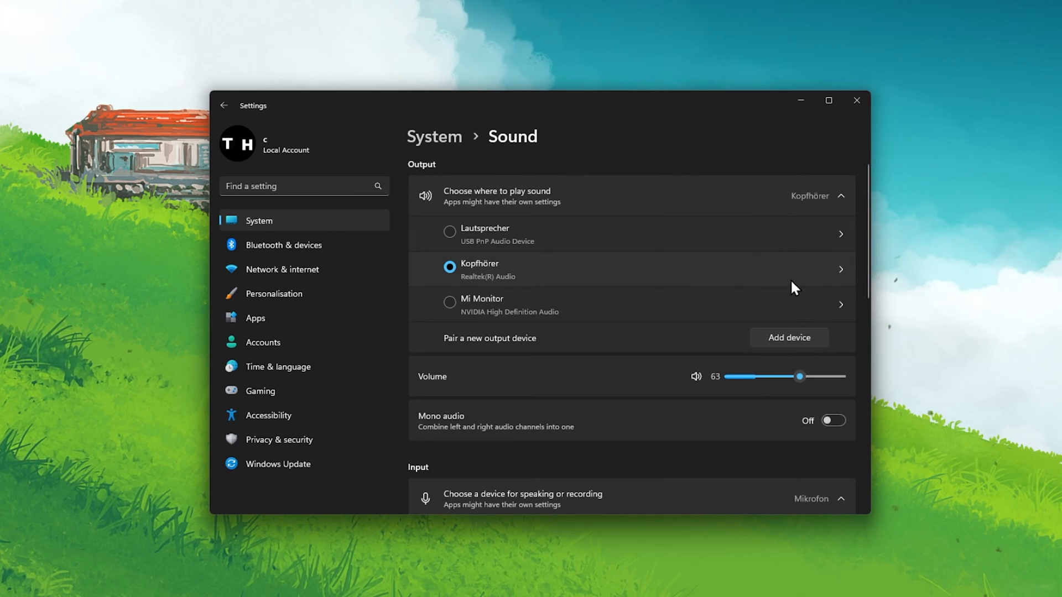
{"action": "mouse_move", "coordinate": [829, 316]}
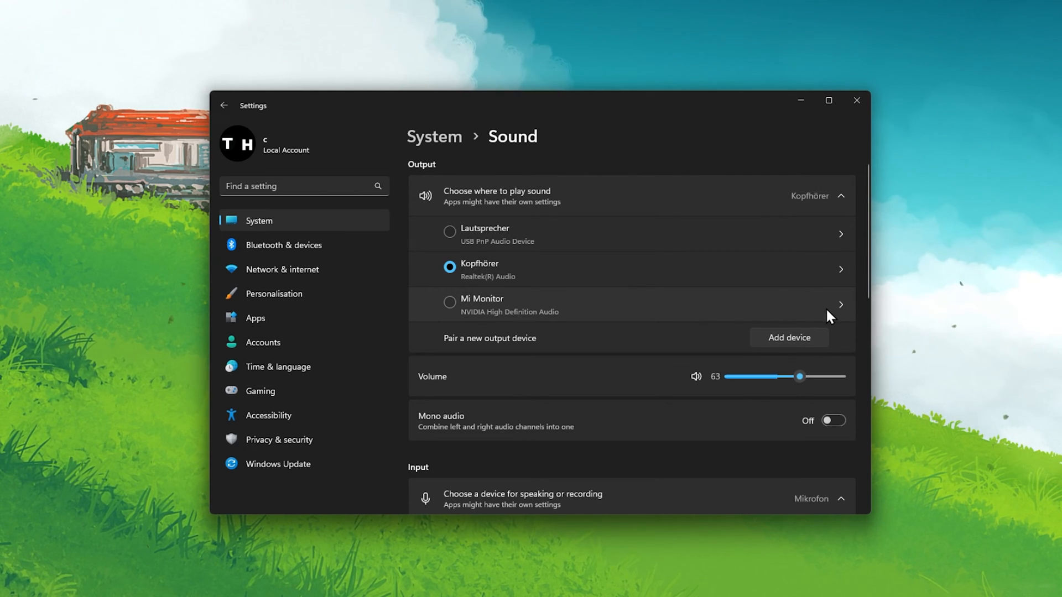
{"action": "mouse_move", "coordinate": [866, 302]}
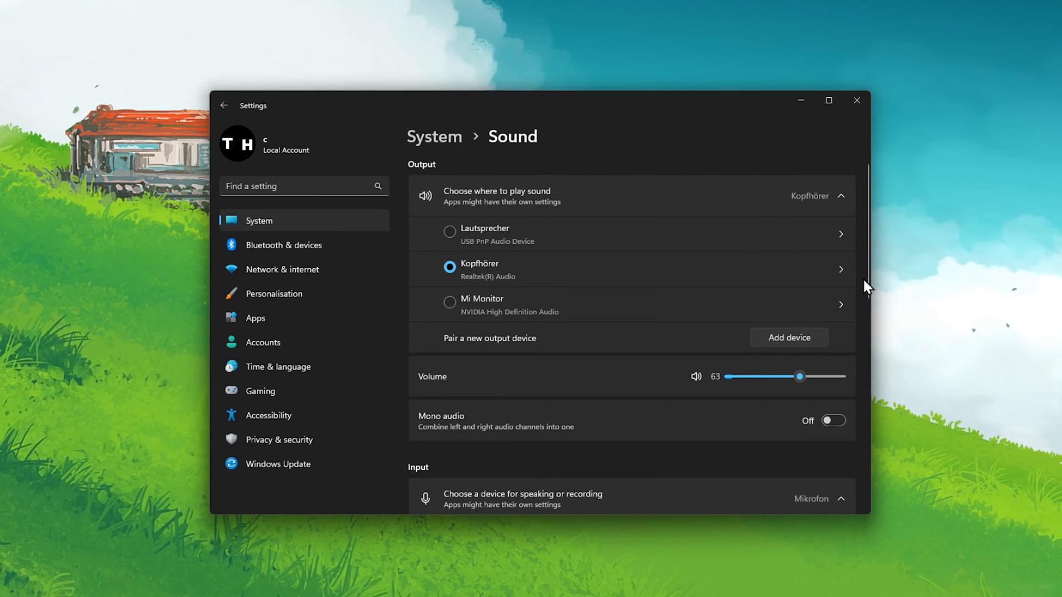
{"action": "scroll", "scroll_direction": "down", "scroll_amount": 3}
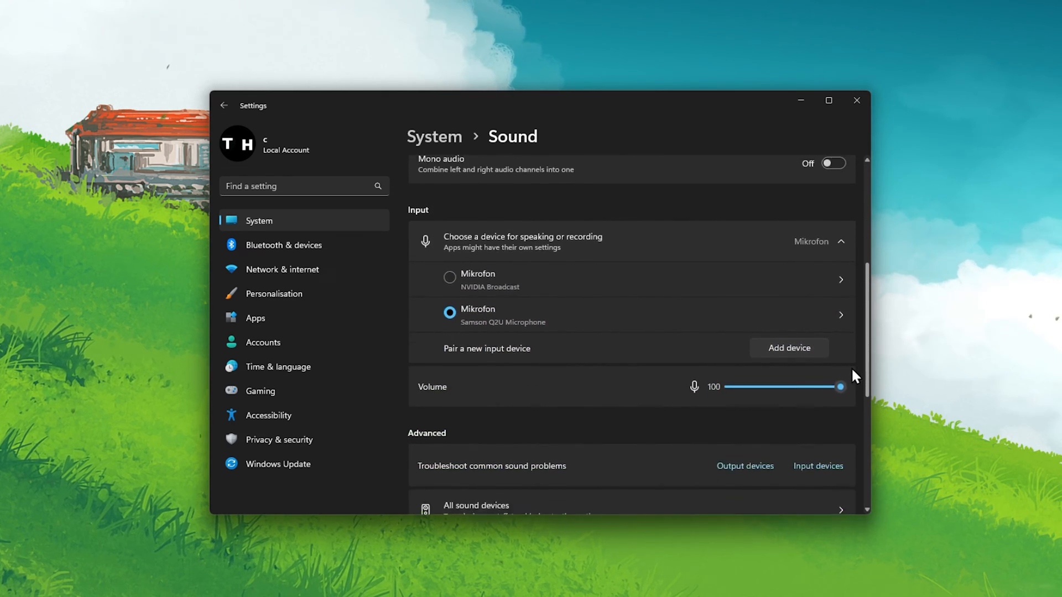
{"action": "scroll", "scroll_direction": "down", "scroll_amount": 3}
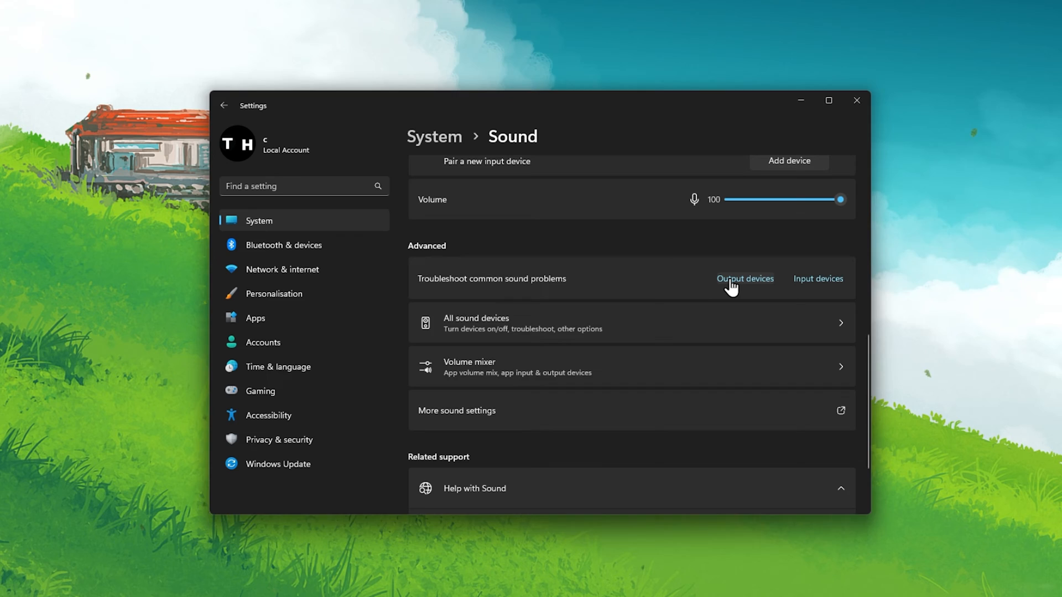
Start the output-devices sound troubleshooter, cancel it, and close Settings
{"action": "left_click", "coordinate": [746, 278]}
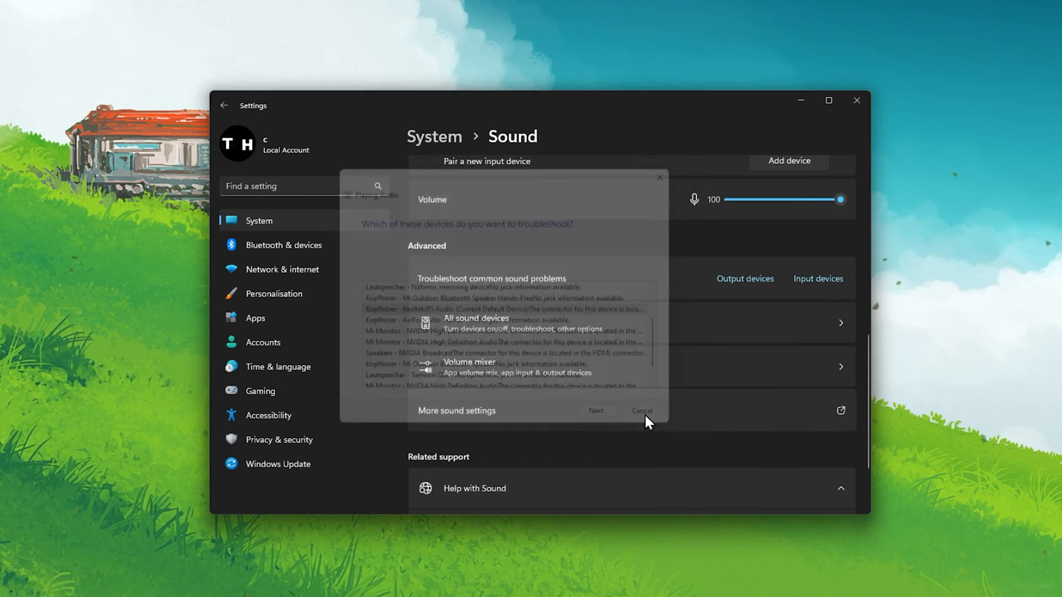
{"action": "left_click", "coordinate": [642, 410]}
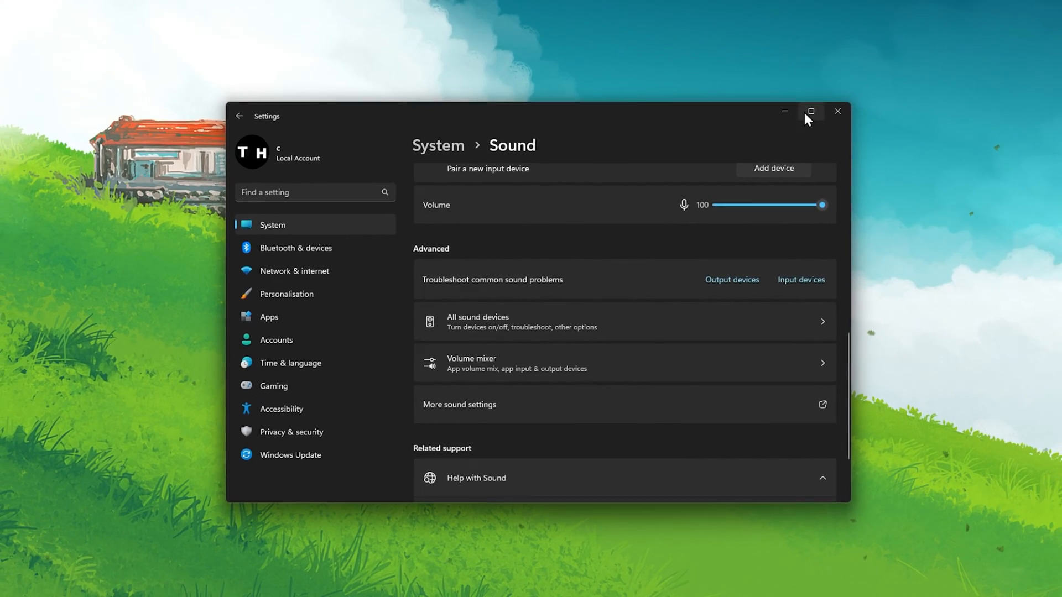
{"action": "left_click", "coordinate": [836, 110]}
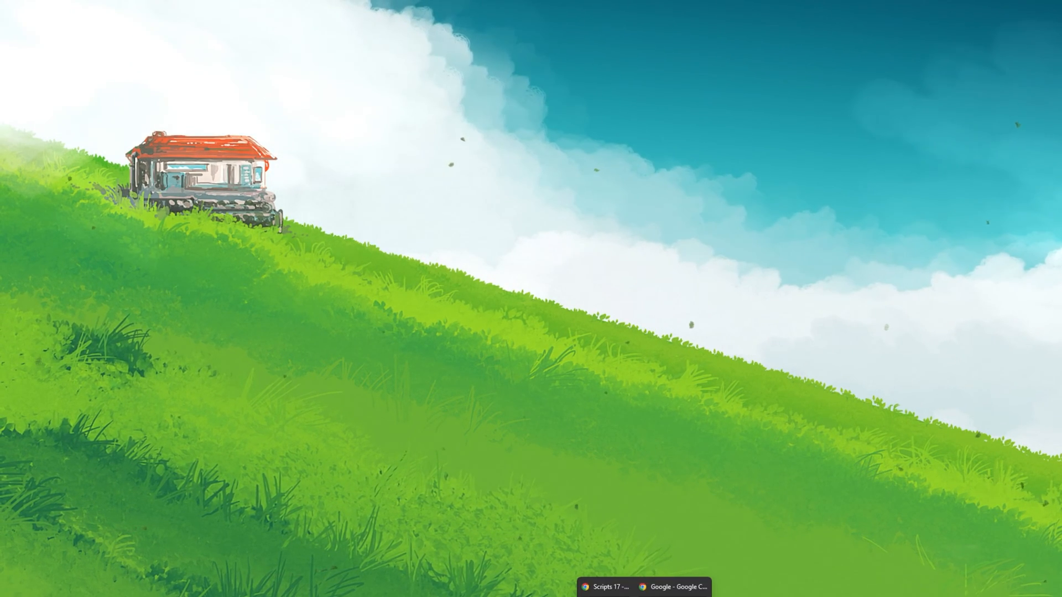
Show Chrome's Extensions page and switch off the Lunar Reader dark theme extension
{"action": "left_click", "coordinate": [673, 586]}
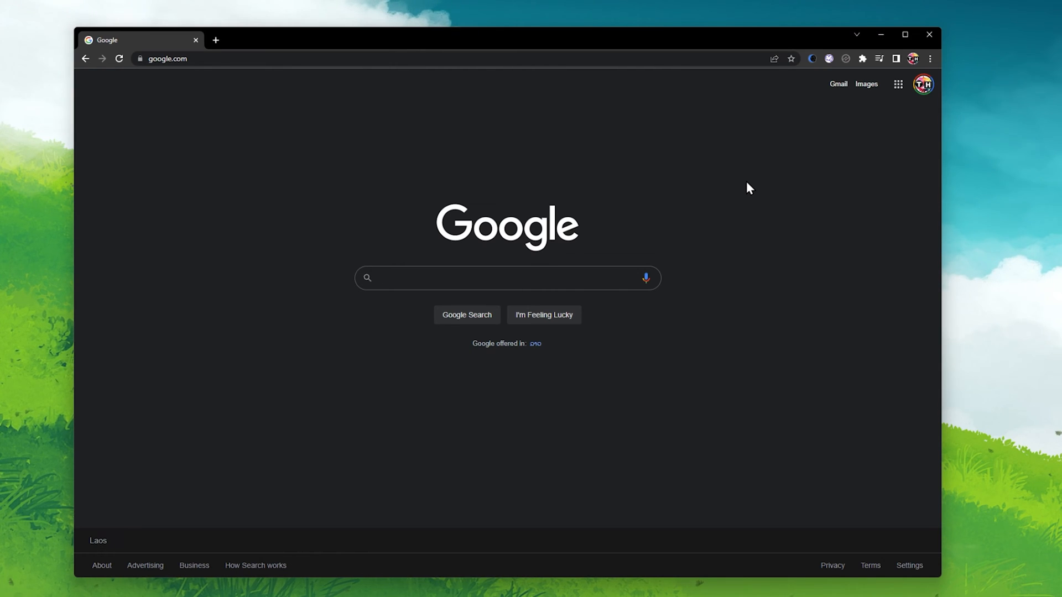
{"action": "left_click", "coordinate": [500, 278]}
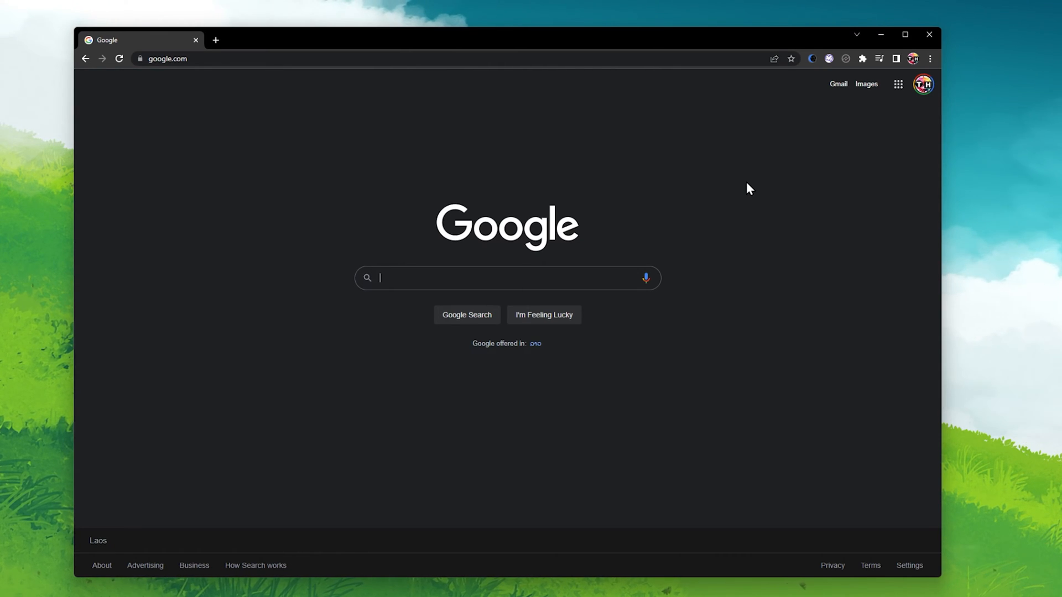
{"action": "mouse_move", "coordinate": [863, 59]}
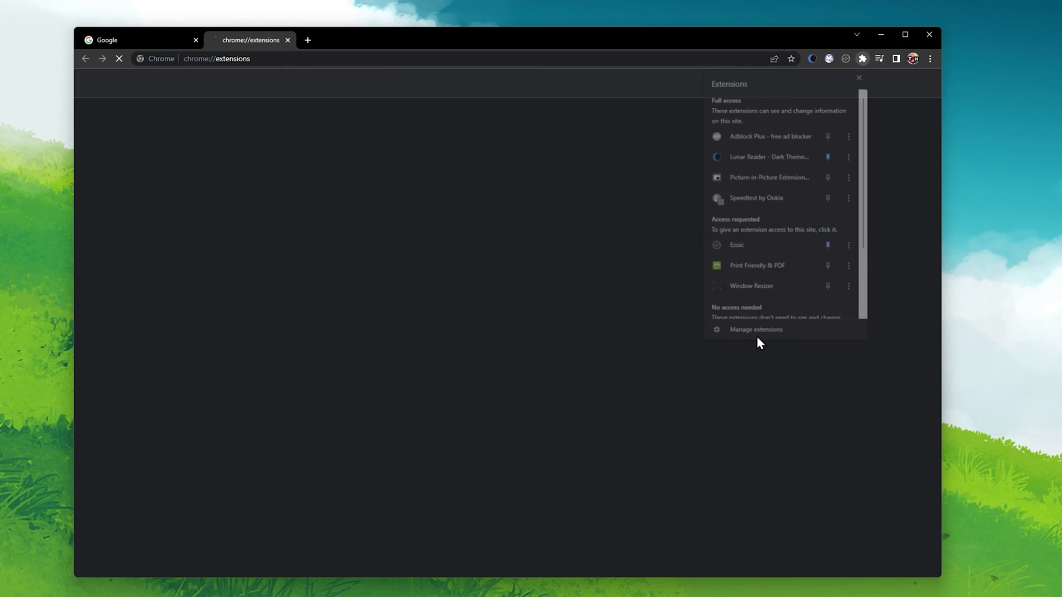
{"action": "left_click", "coordinate": [755, 329]}
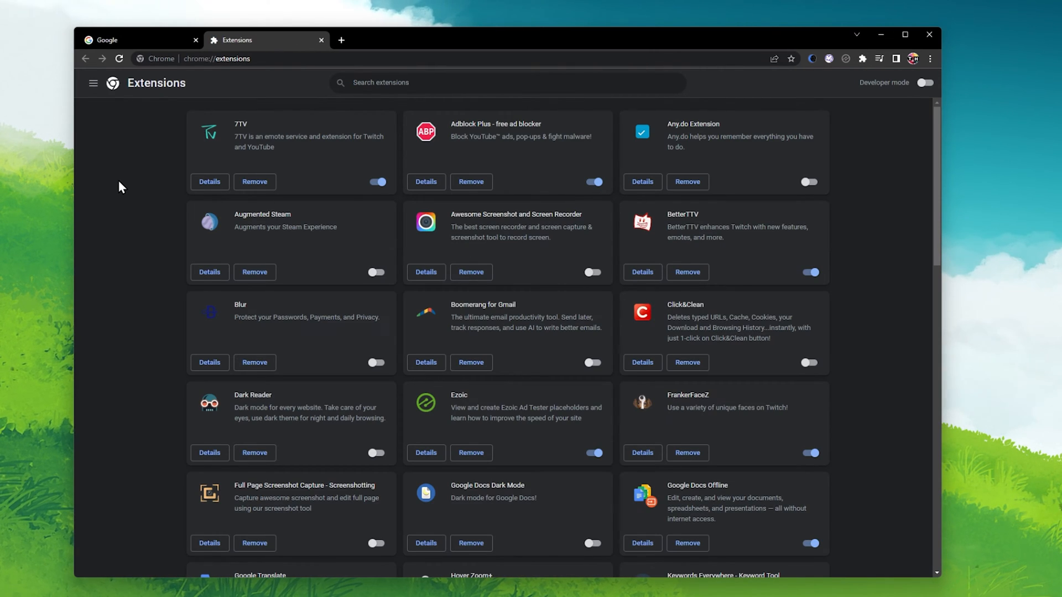
{"action": "scroll", "scroll_direction": "down", "scroll_amount": 3}
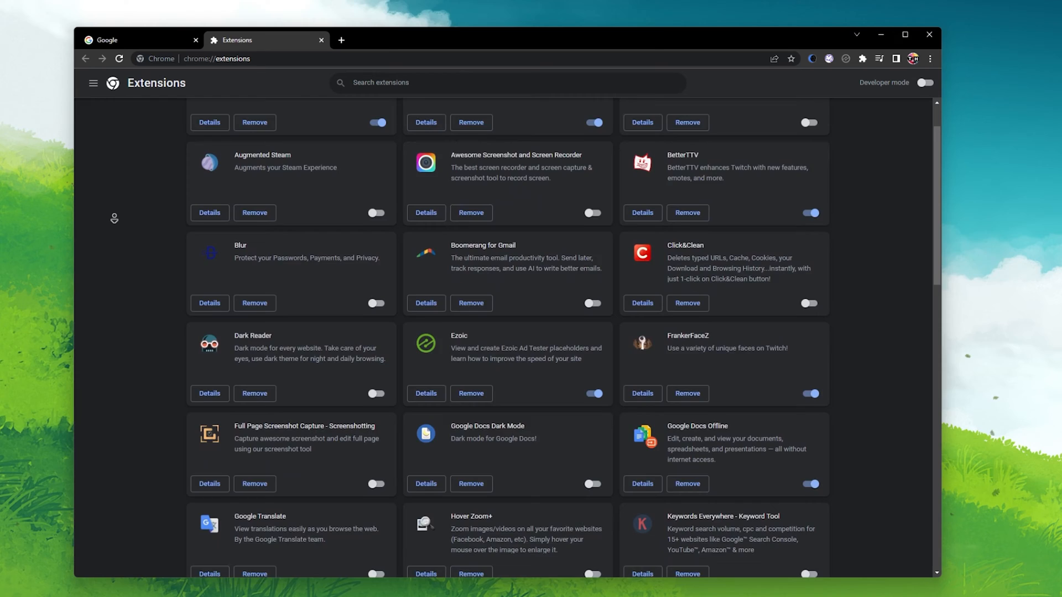
{"action": "scroll", "scroll_direction": "down", "scroll_amount": 3}
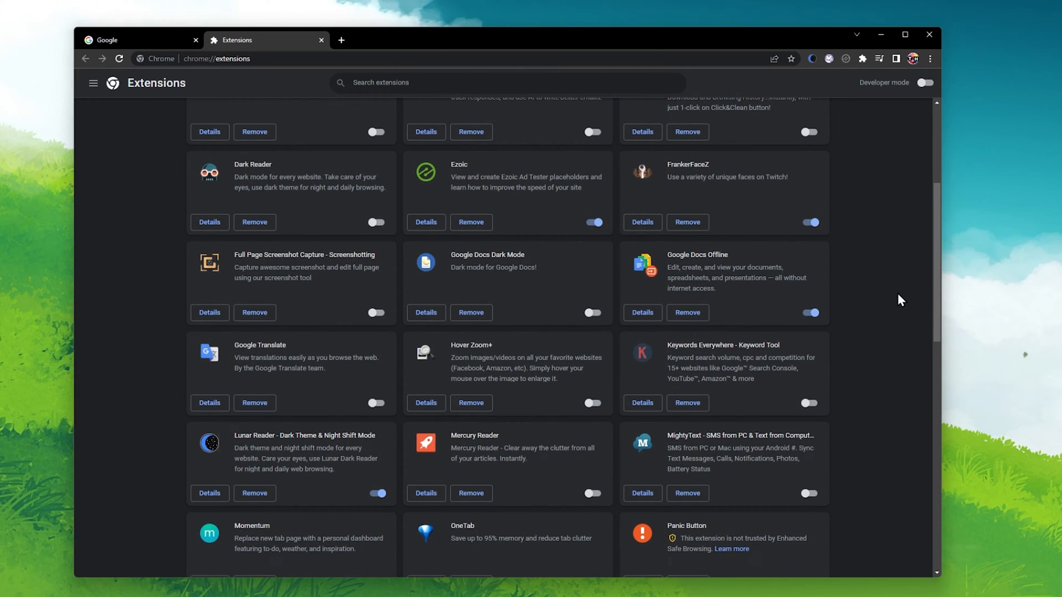
{"action": "scroll", "scroll_direction": "down", "scroll_amount": 3}
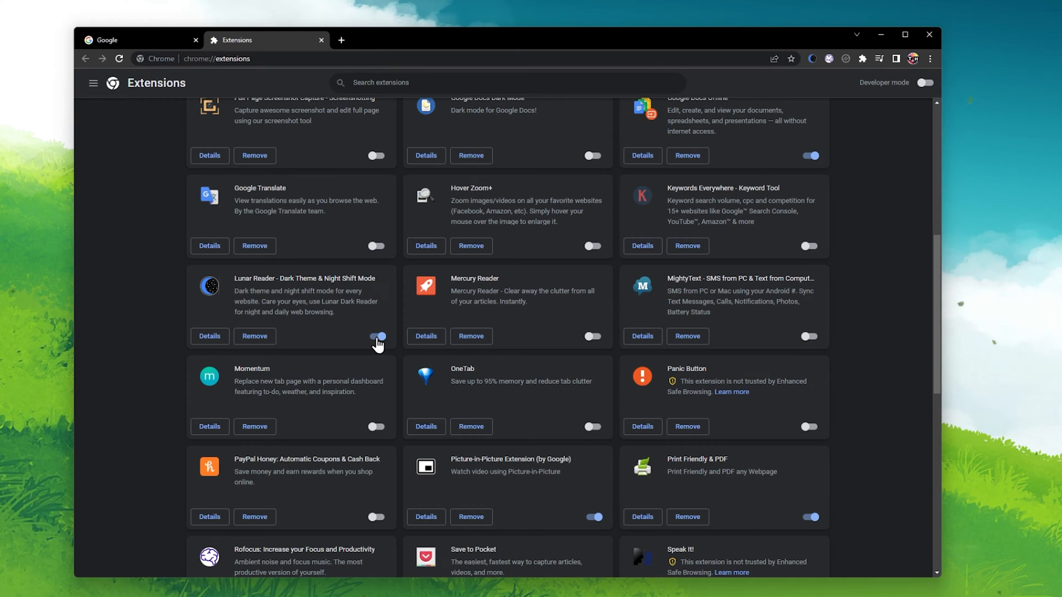
{"action": "left_click", "coordinate": [594, 518]}
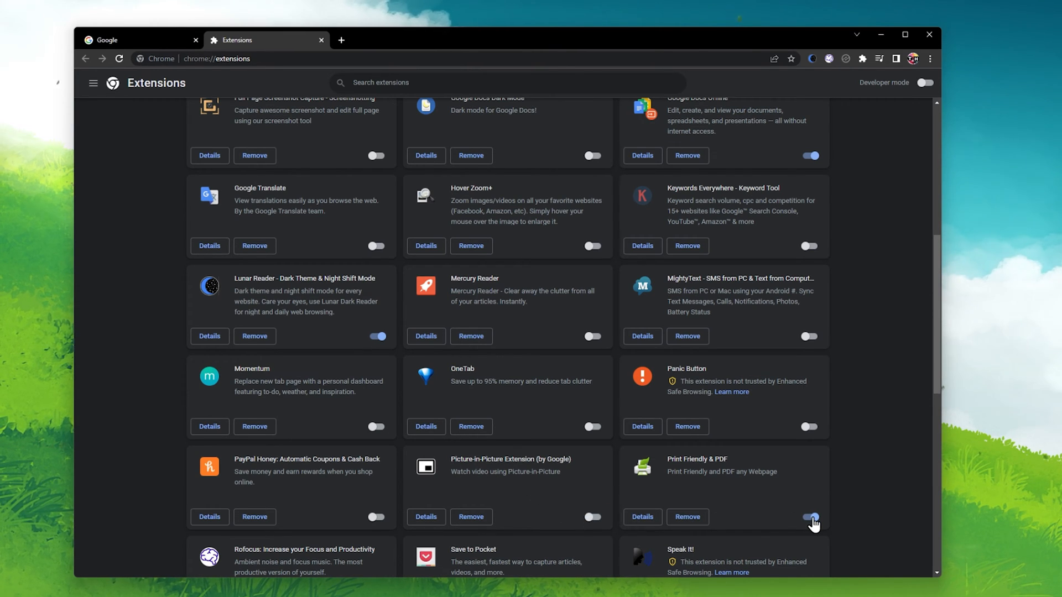
{"action": "scroll", "scroll_direction": "up", "scroll_amount": 3}
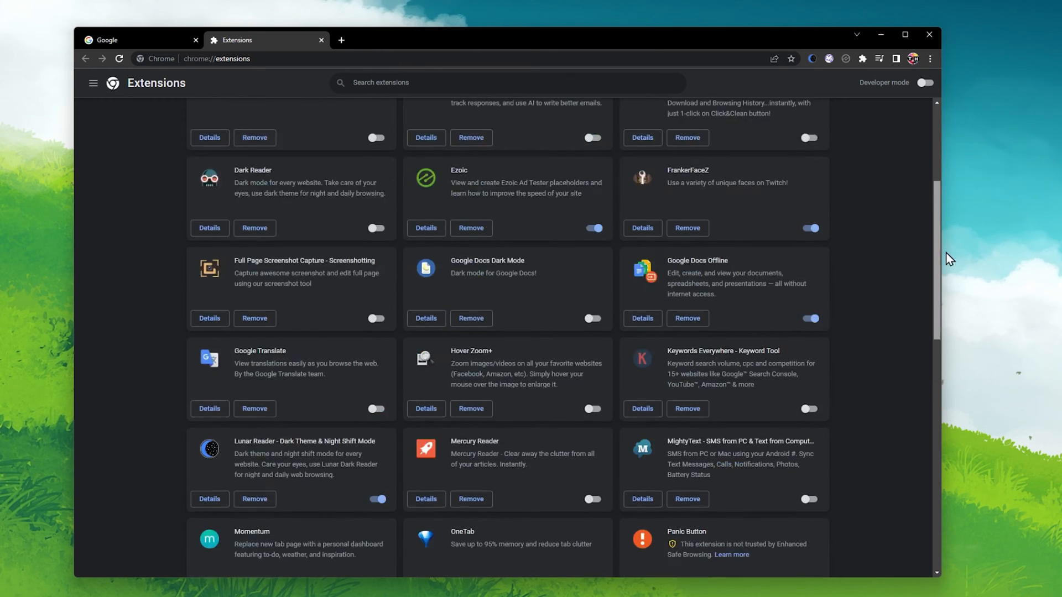
Reach Site Settings > Sound under Privacy and security, leaving 'Sites can play sound', then search settings for 'co'
{"action": "left_click", "coordinate": [930, 59]}
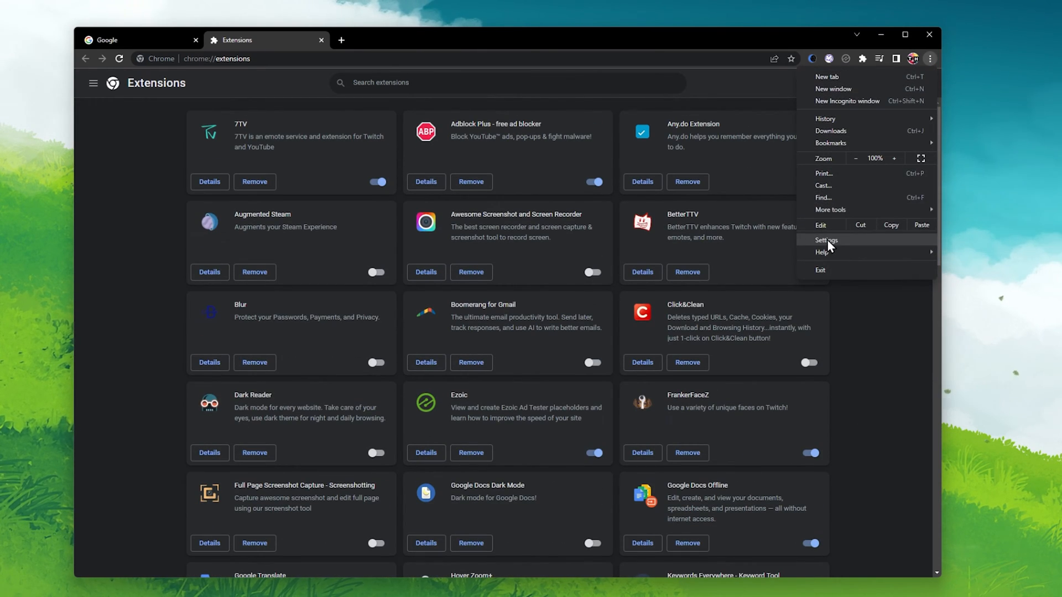
{"action": "left_click", "coordinate": [826, 240]}
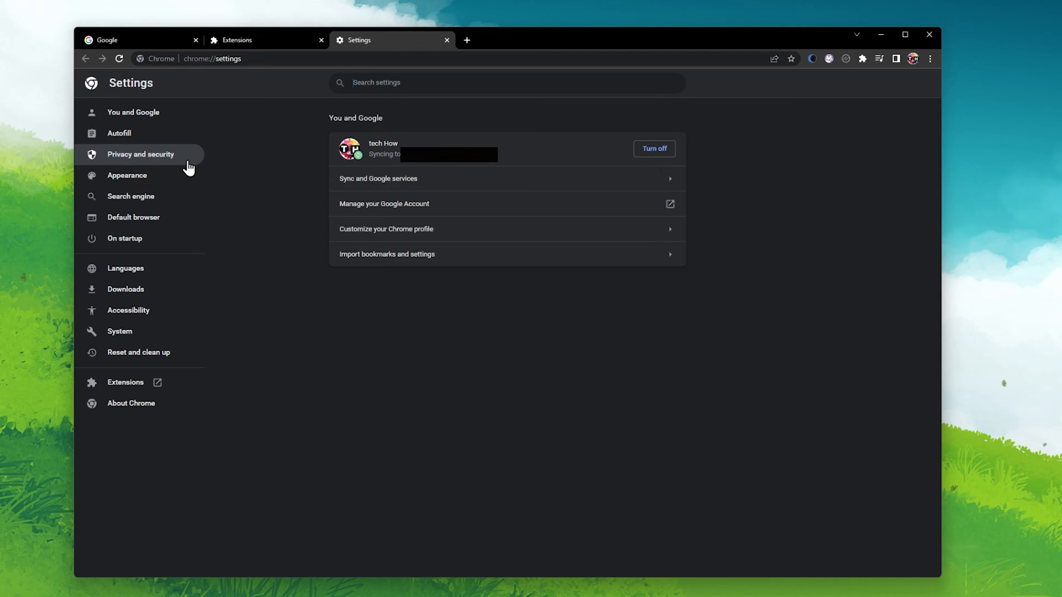
{"action": "left_click", "coordinate": [141, 154]}
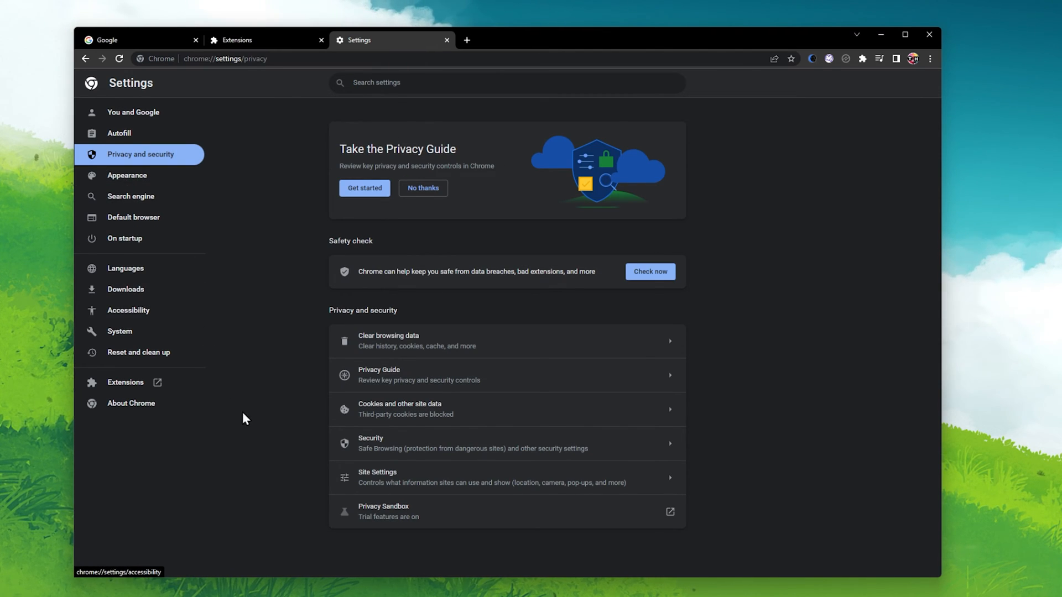
{"action": "left_click", "coordinate": [400, 478]}
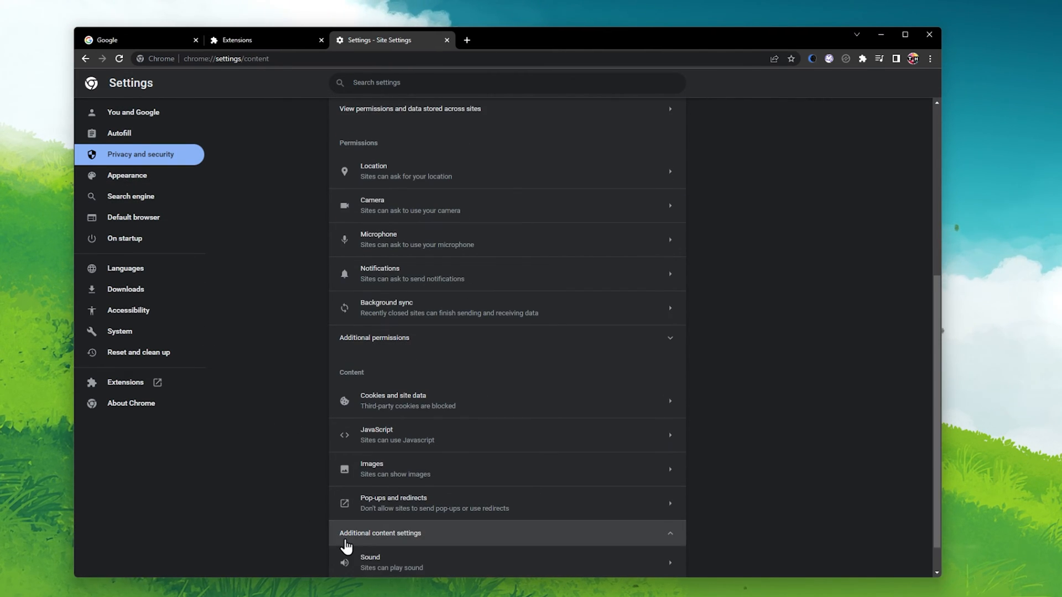
{"action": "left_click", "coordinate": [371, 562]}
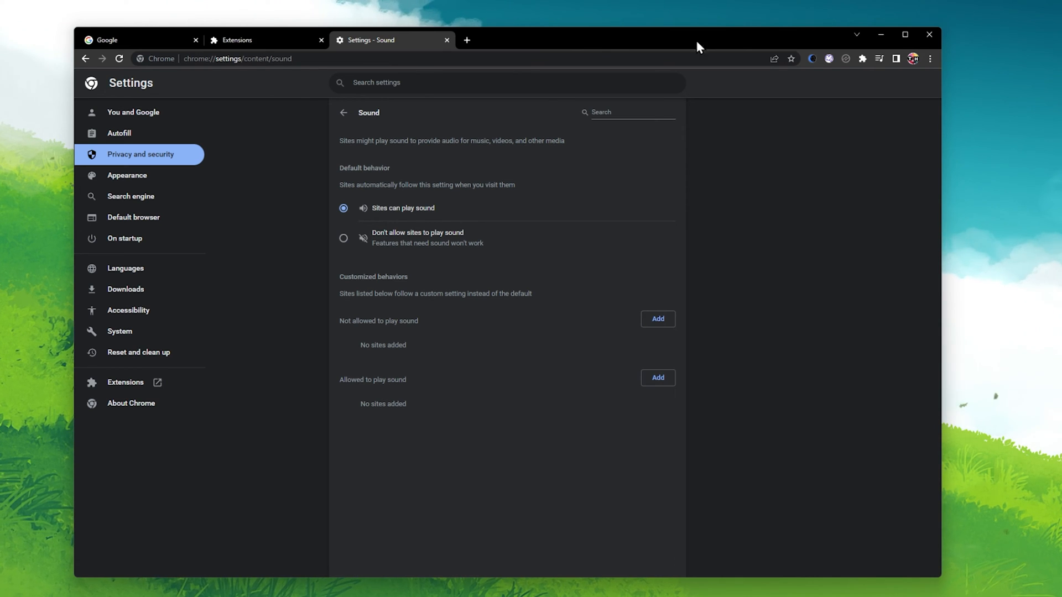
{"action": "type", "text": "cookies"}
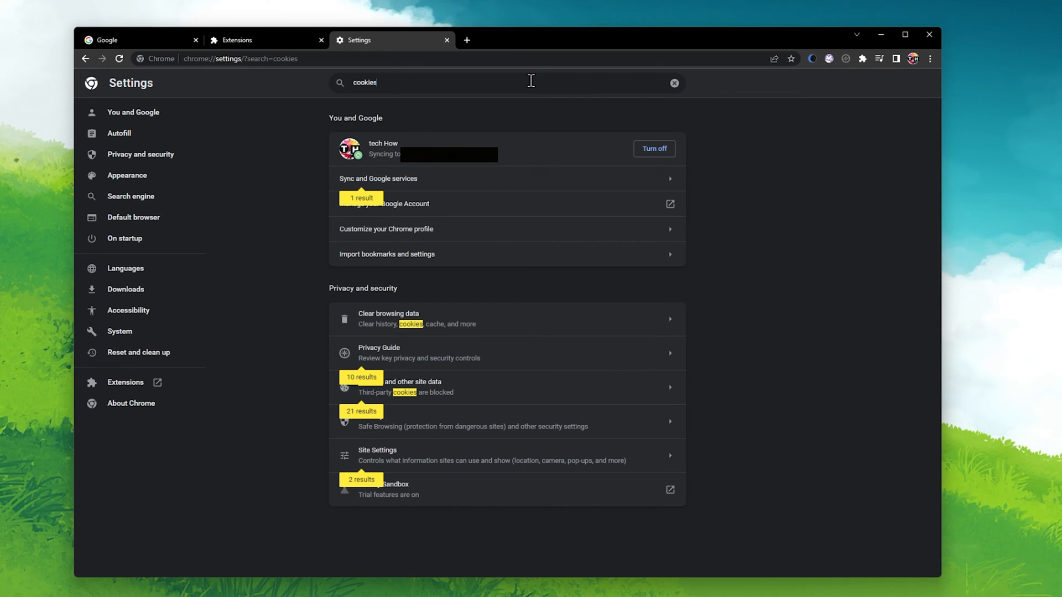
{"action": "mouse_move", "coordinate": [520, 120]}
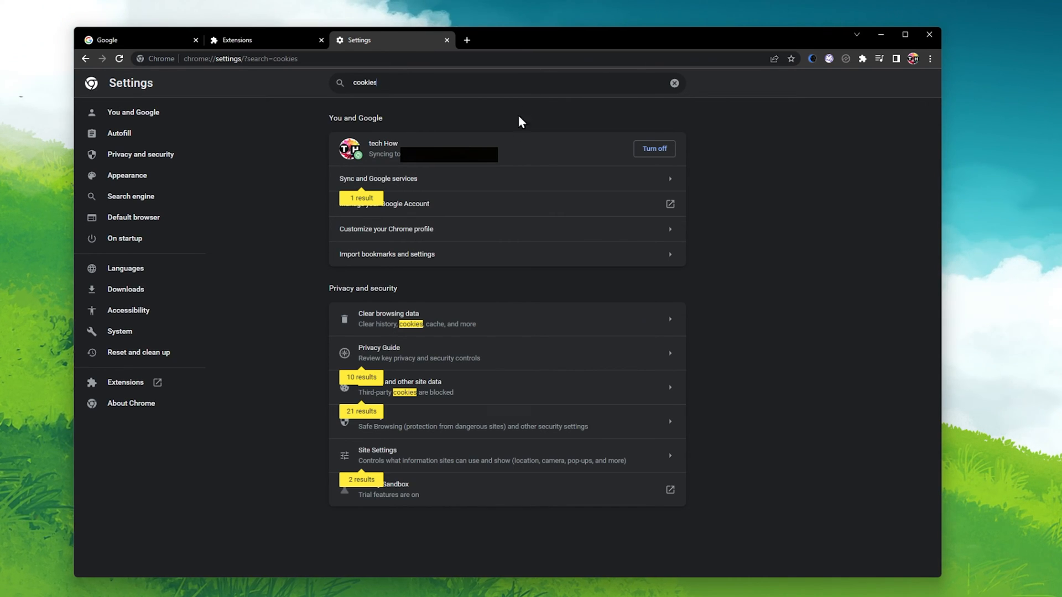
{"action": "mouse_move", "coordinate": [444, 321]}
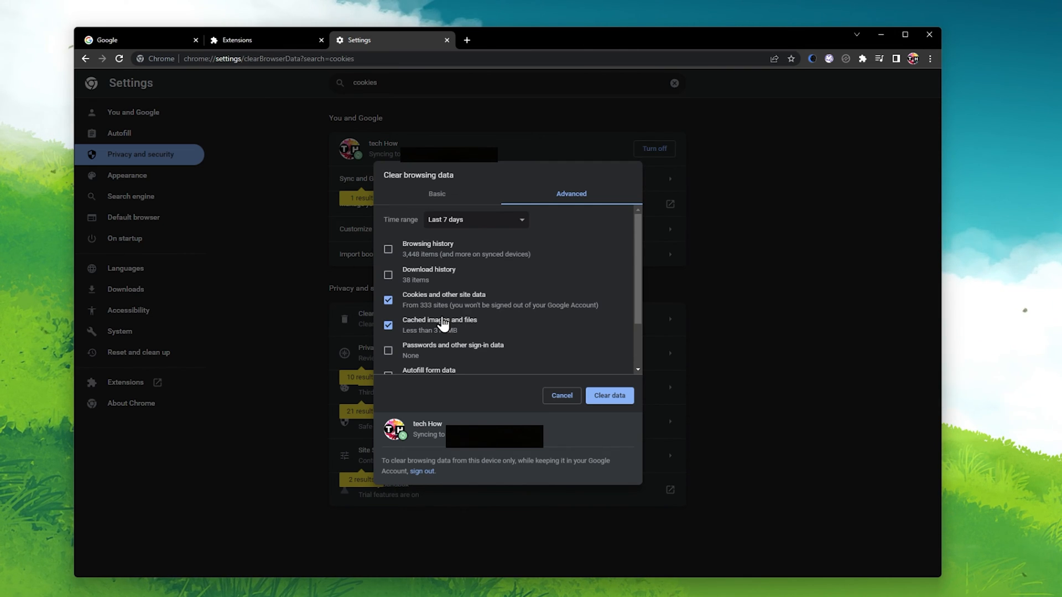
Clear the last 7 days of cookies, site data and cached images and files
{"action": "left_click", "coordinate": [476, 219]}
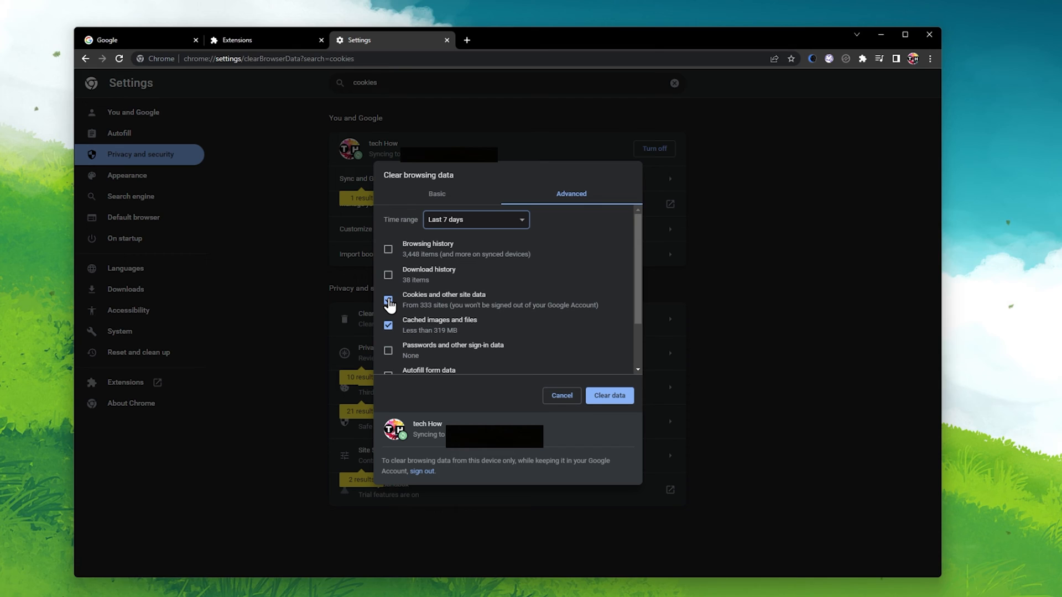
{"action": "left_click", "coordinate": [389, 305]}
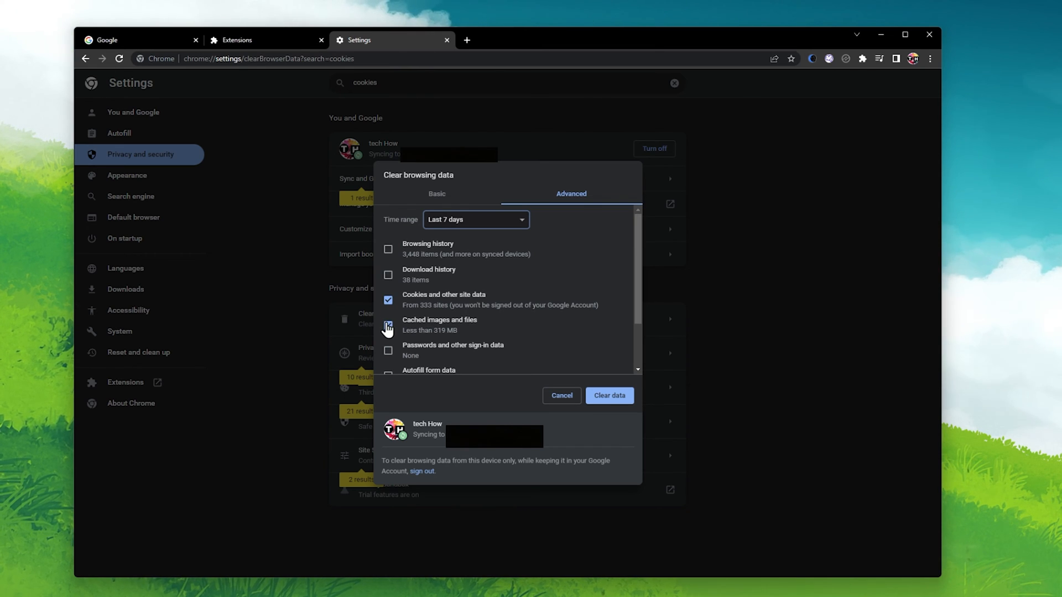
{"action": "left_click", "coordinate": [388, 326]}
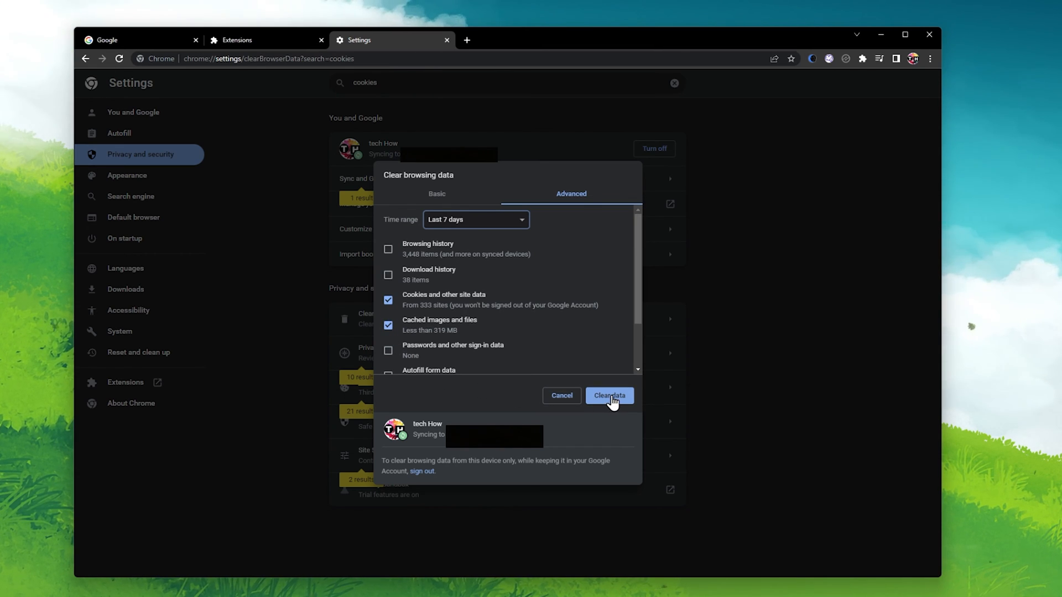
{"action": "left_click", "coordinate": [609, 395]}
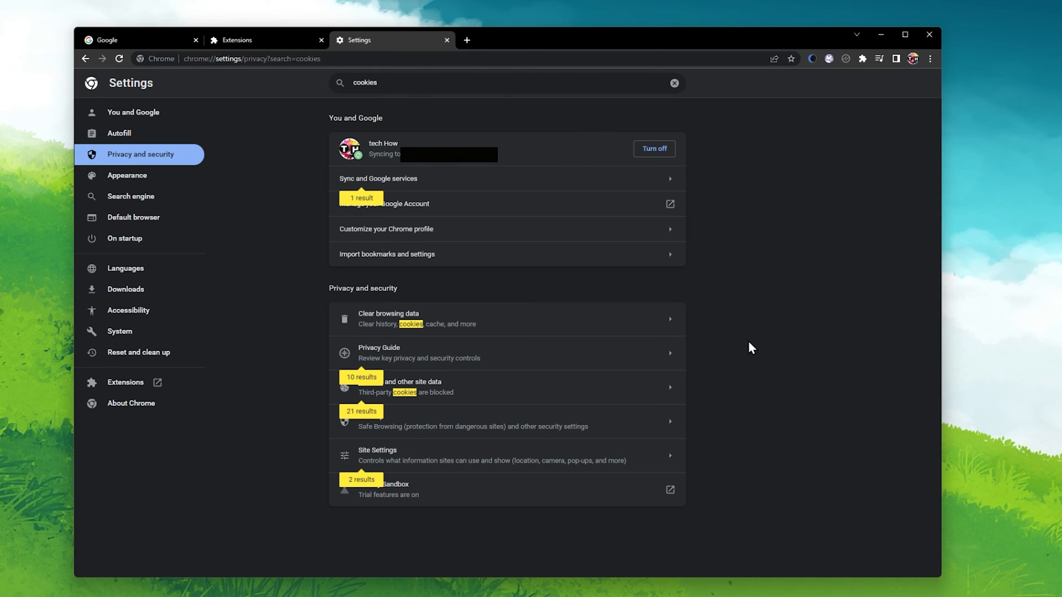
{"action": "mouse_move", "coordinate": [894, 60]}
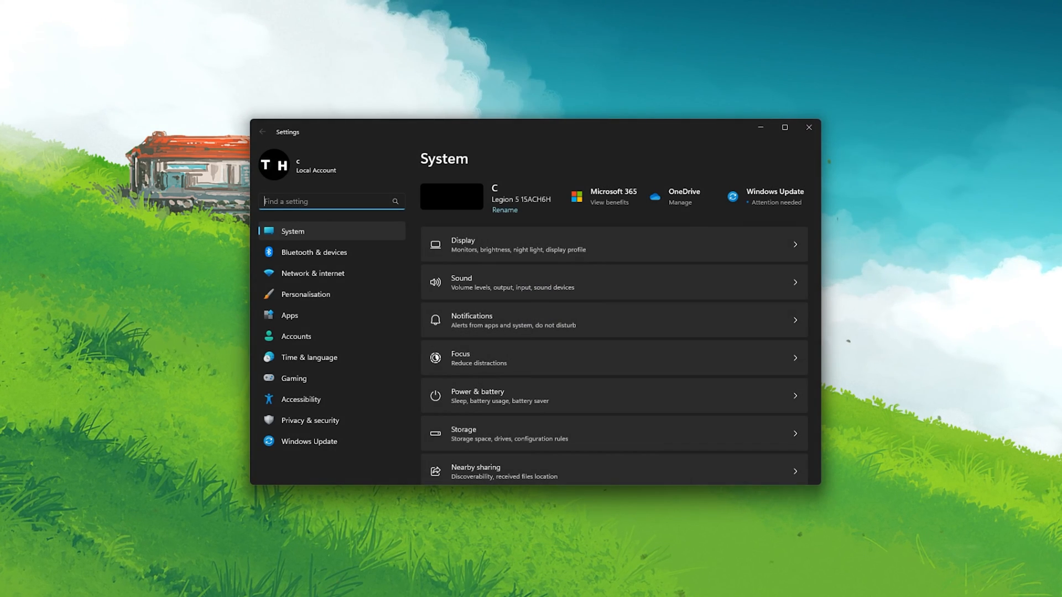
Show the Windows Update page with its available driver and firmware updates
{"action": "left_click", "coordinate": [309, 441]}
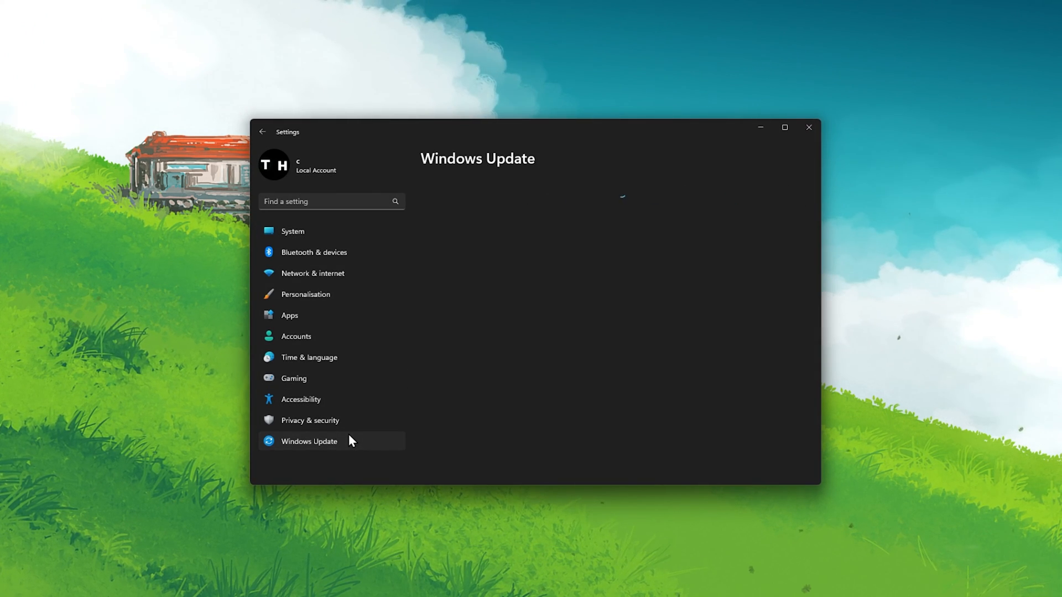
{"action": "left_click", "coordinate": [309, 441]}
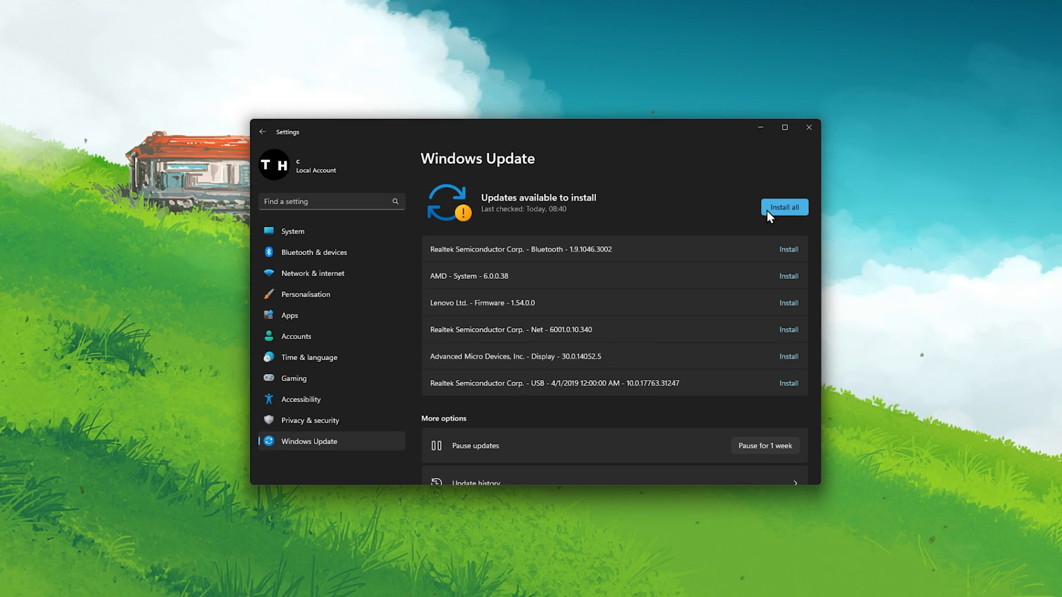
{"action": "mouse_move", "coordinate": [808, 184]}
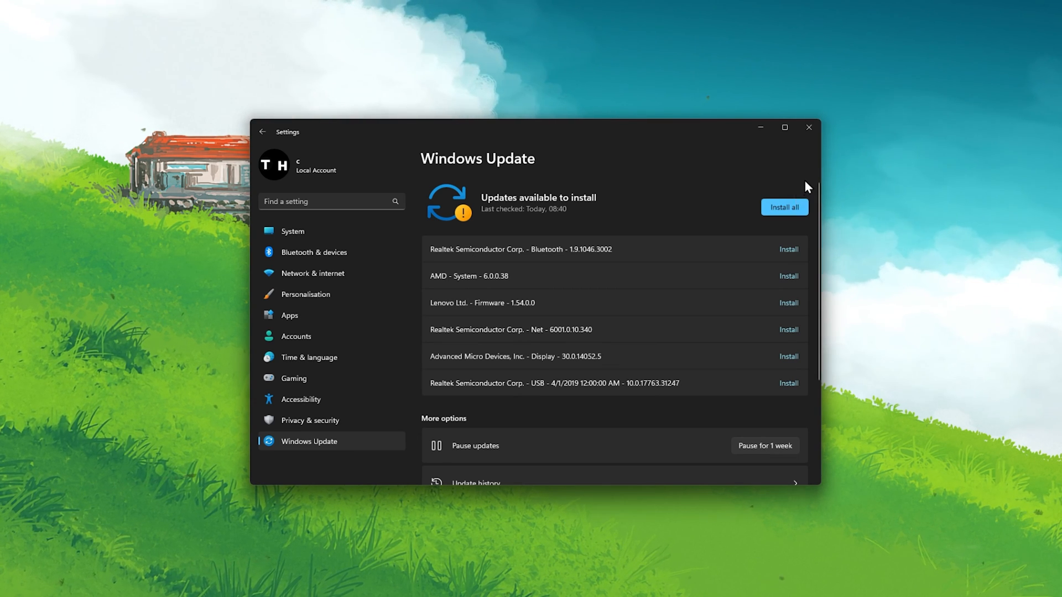